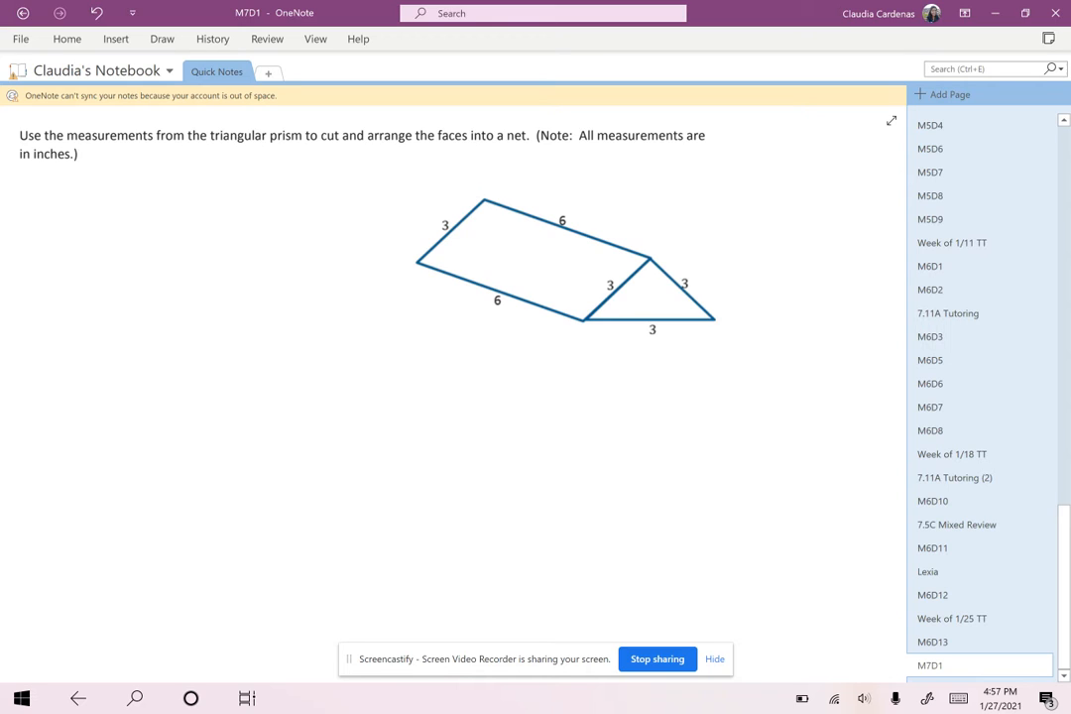
Highlight 'triangular' in yellow and begin a green 'base shape' label with an arrow.
left_click(163, 39)
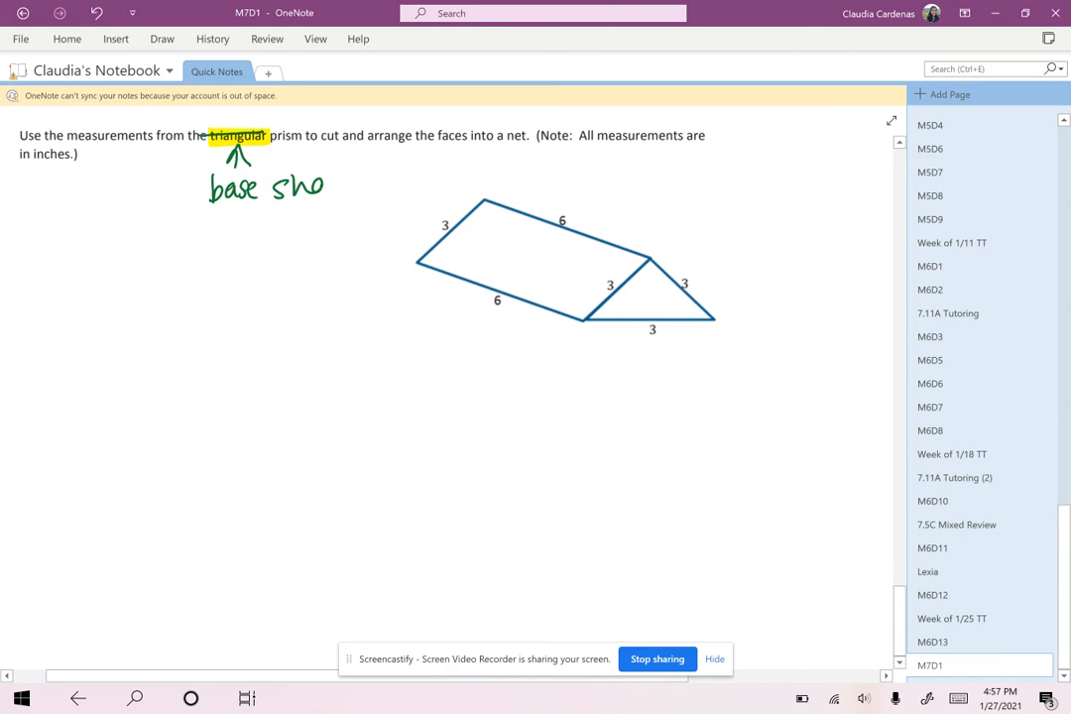
Finish 'base shape', shade both triangular ends green and dash the hidden edges.
type("pe")
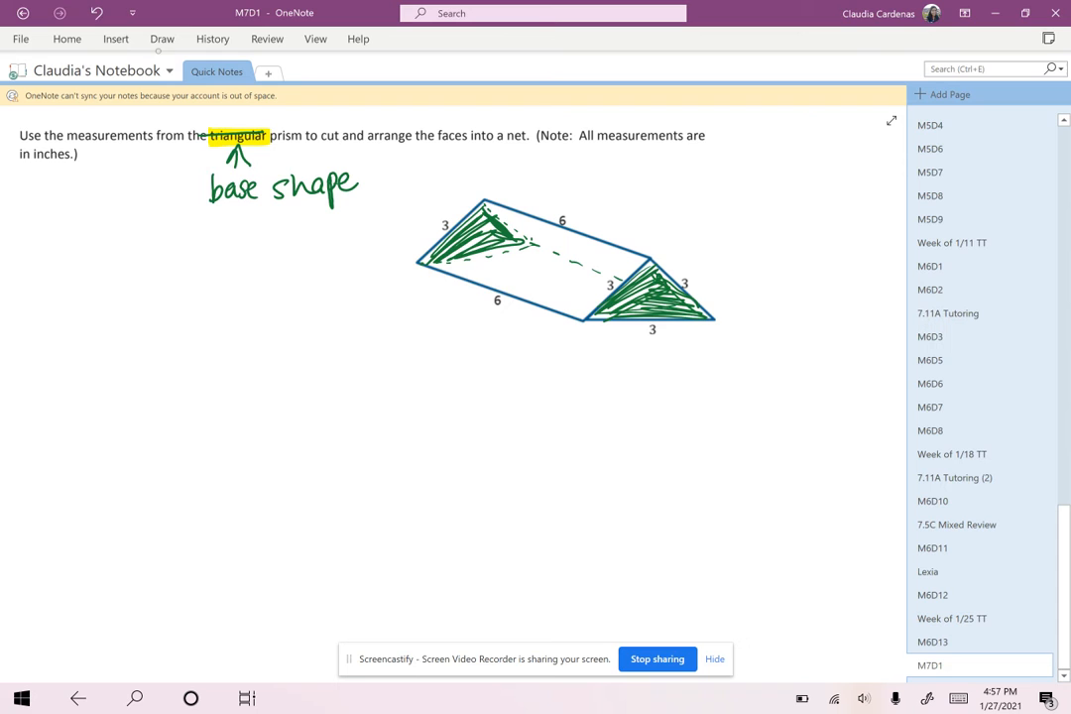
Shade the prism's bottom rectangular face with the light blue highlighter.
left_click(163, 38)
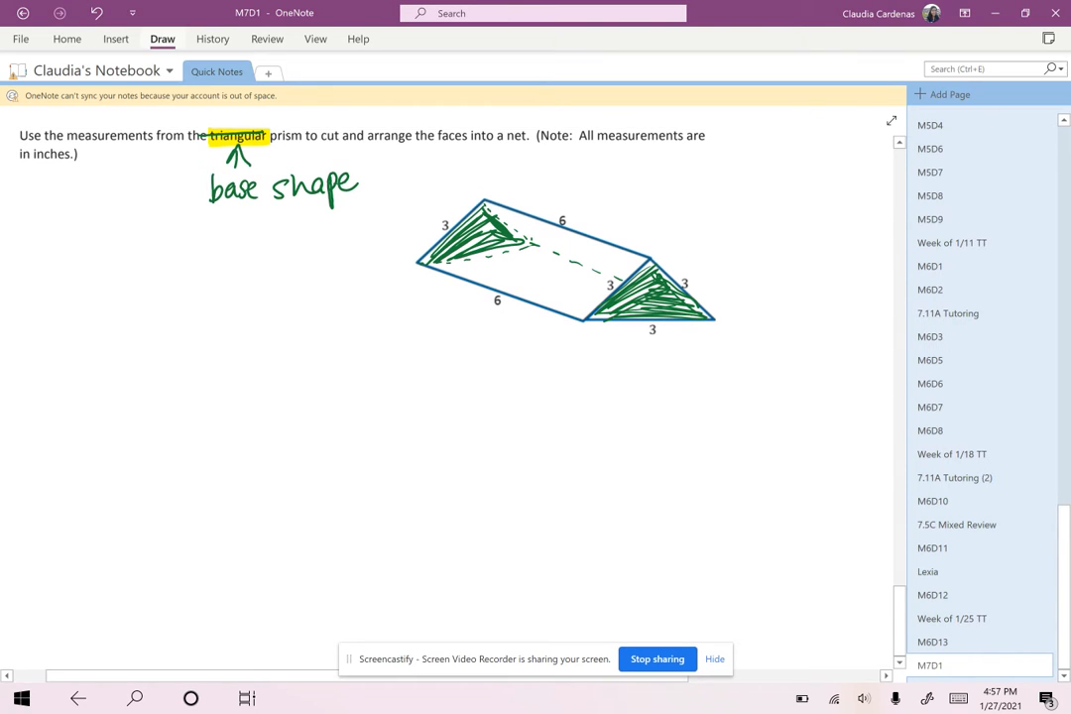
left_click_drag(466, 261, 555, 254)
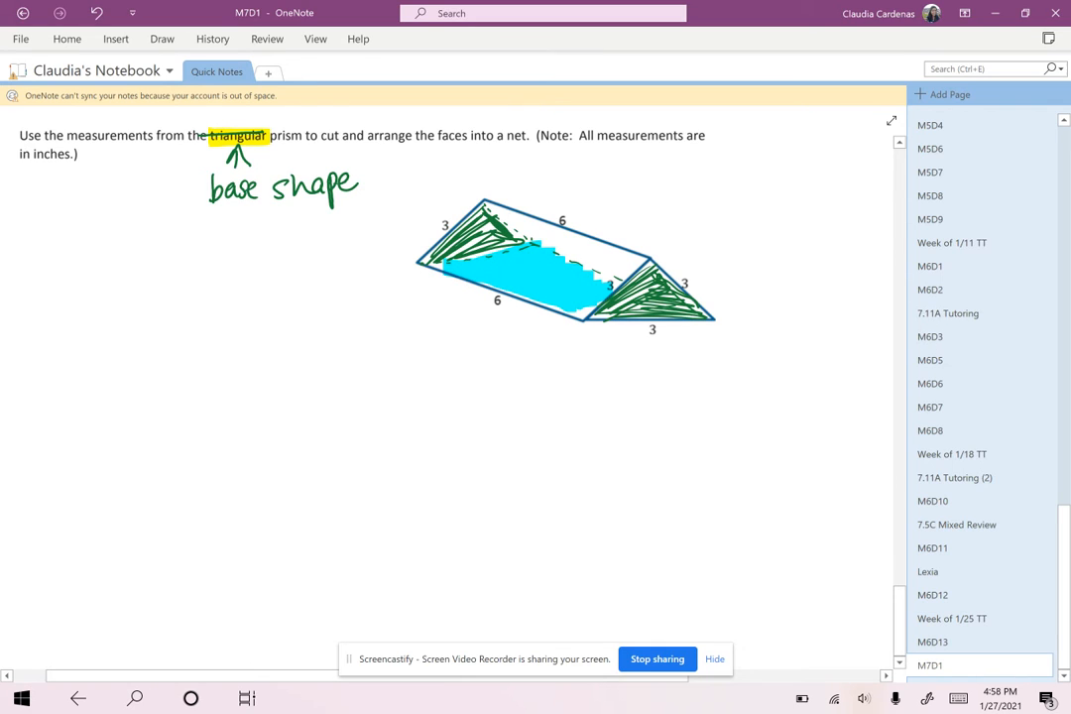
left_click(163, 40)
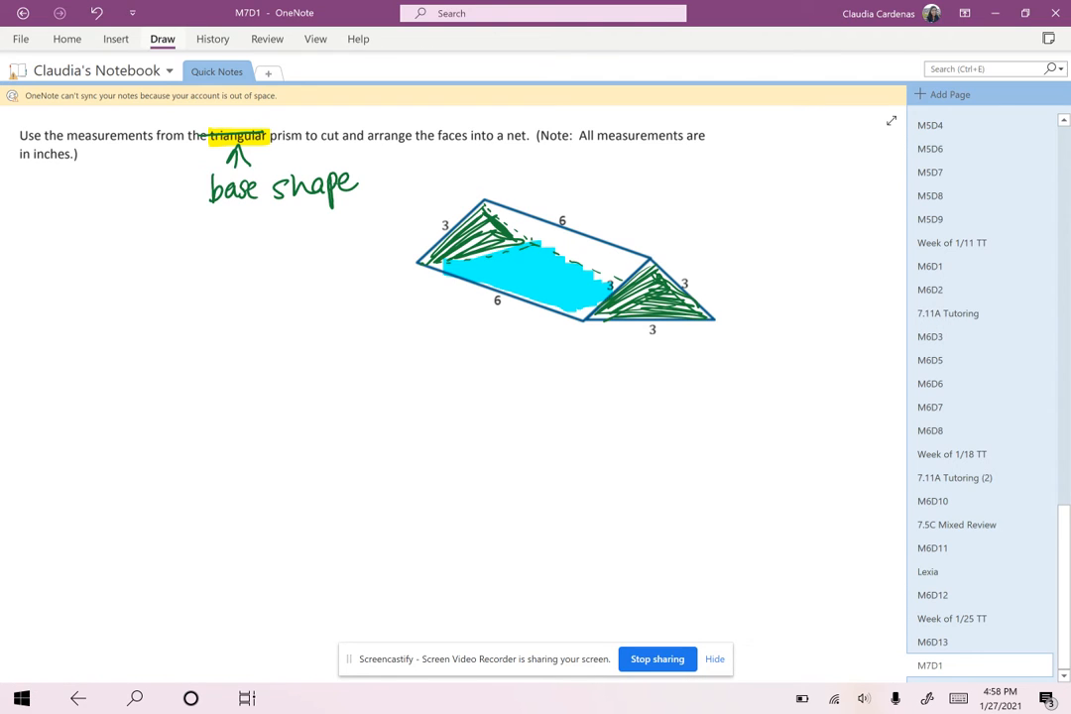
left_click(162, 40)
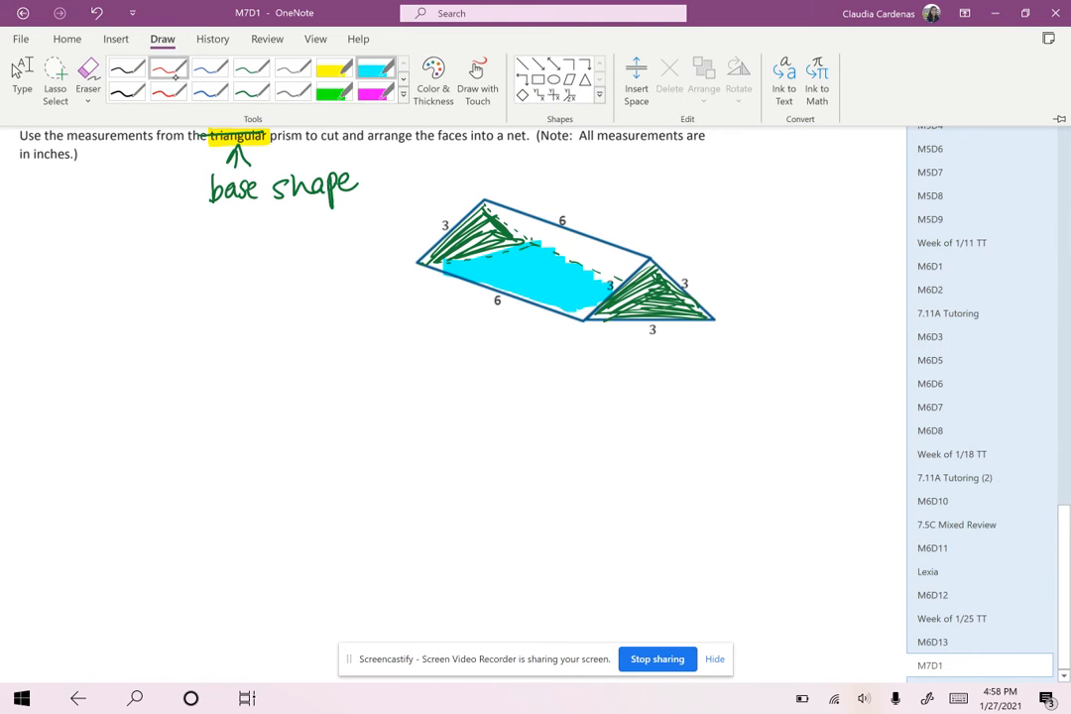
left_click(162, 40)
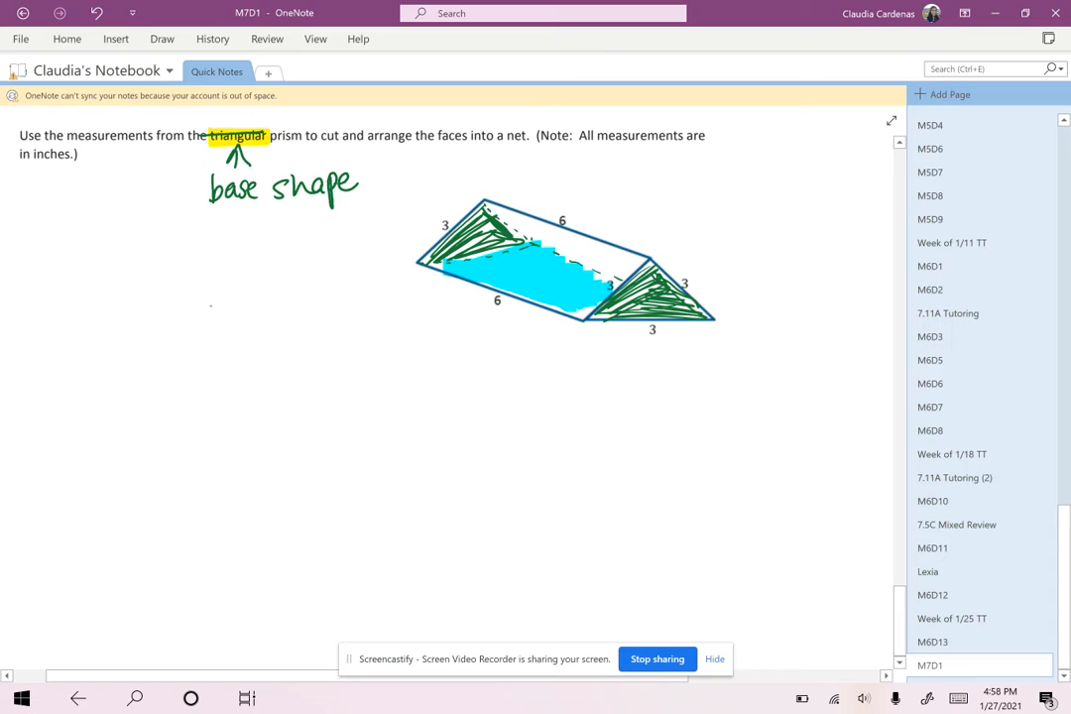
Draw two stacked red rectangles labelled 3 and 6 and colour the matching prism faces.
left_click_drag(147, 288, 349, 357)
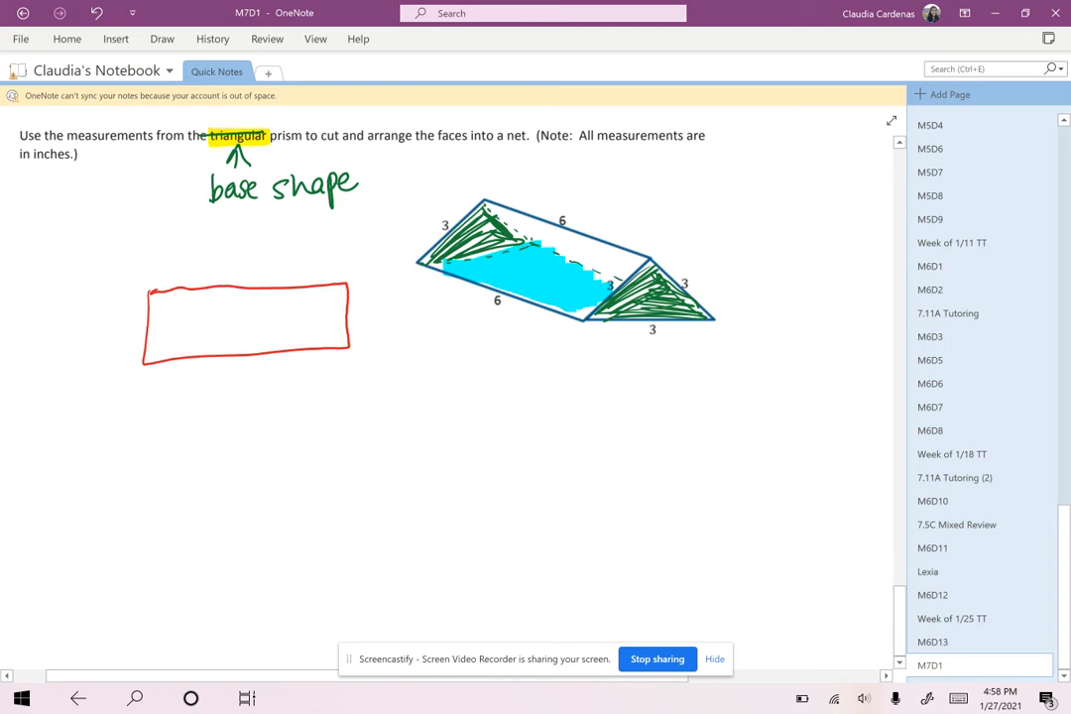
left_click_drag(407, 266, 571, 321)
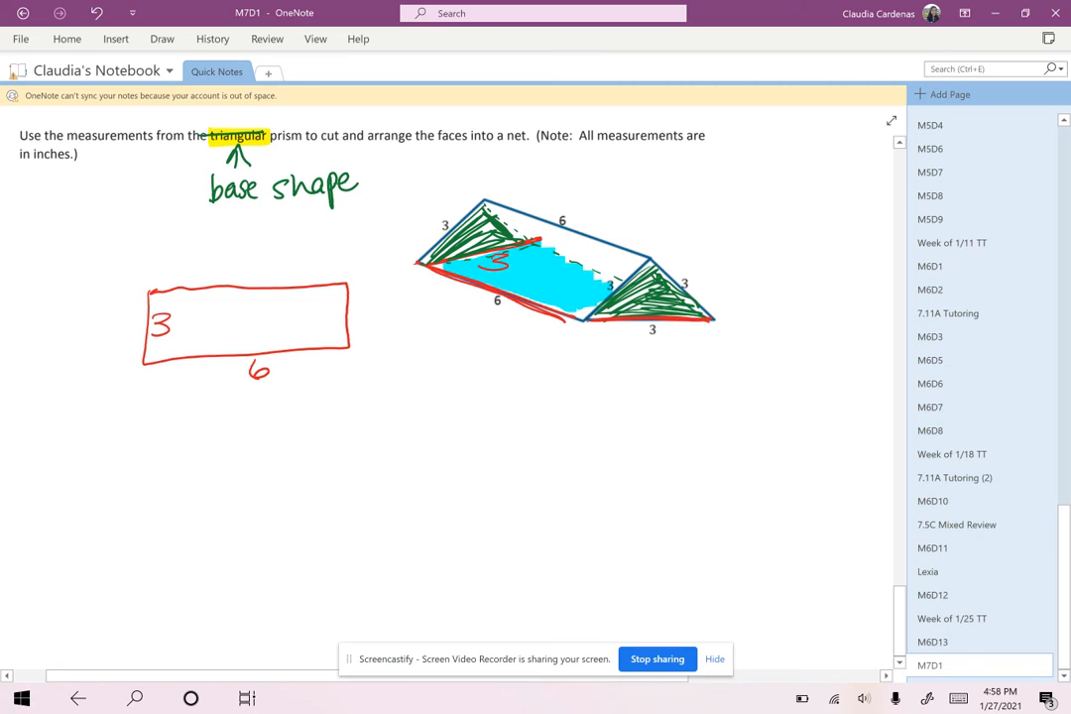
left_click(163, 39)
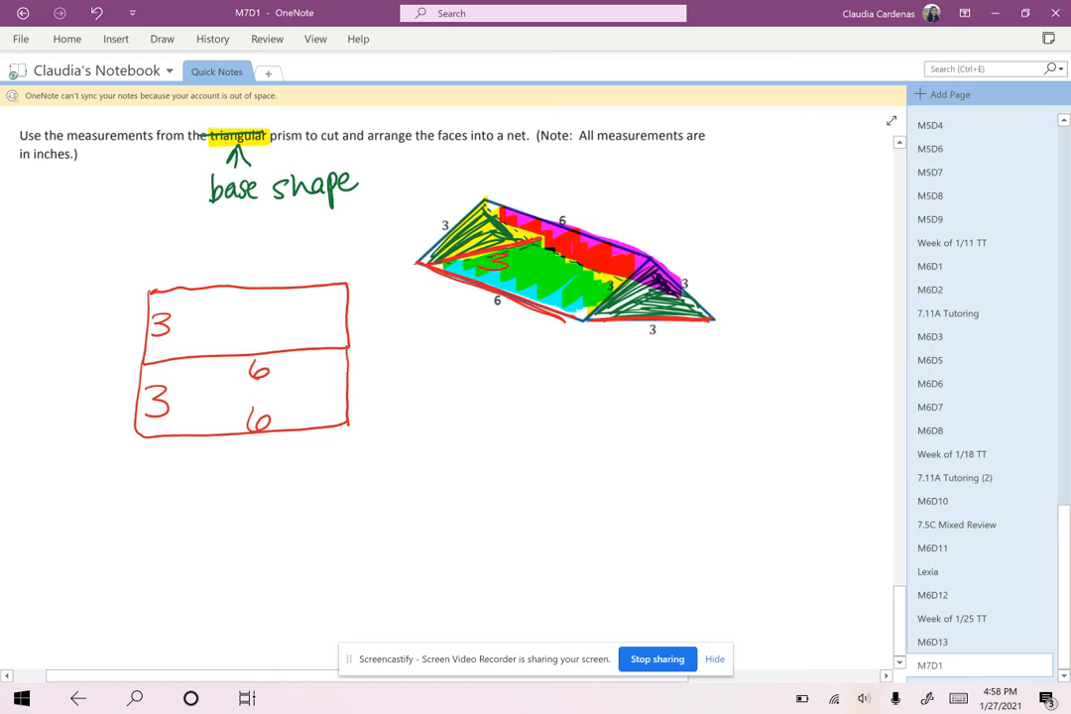
Erase extra face colouring, add a third rectangle labelled 'lateral sides' and green triangle bases, one marked 3.
left_click(162, 40)
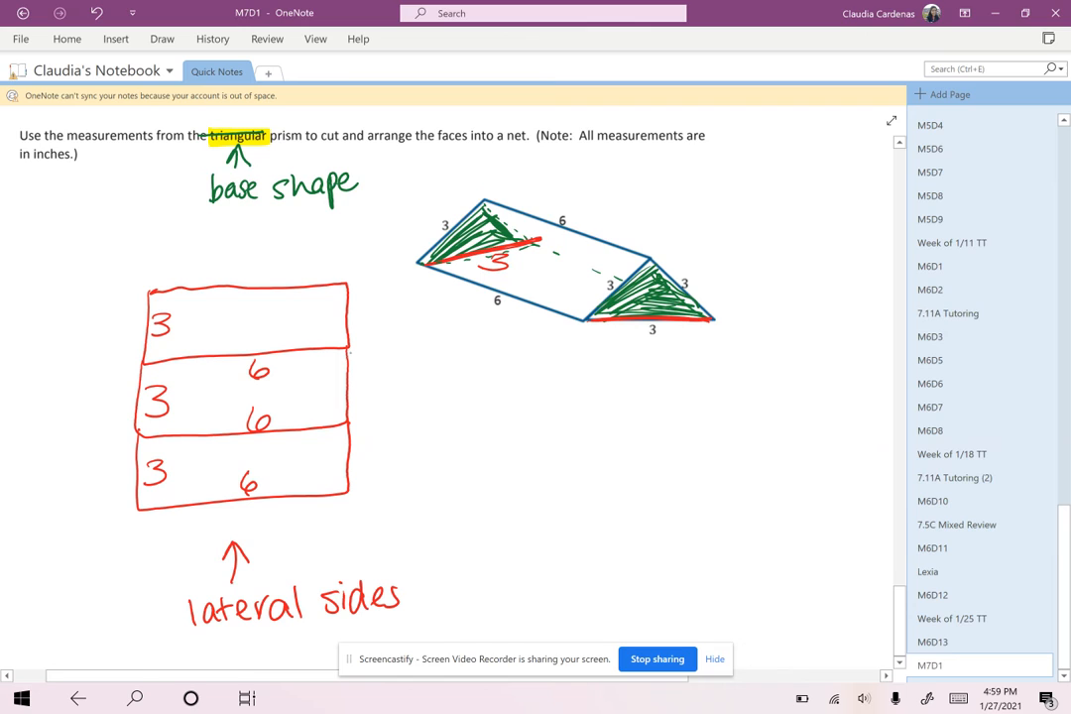
left_click_drag(69, 400, 422, 393)
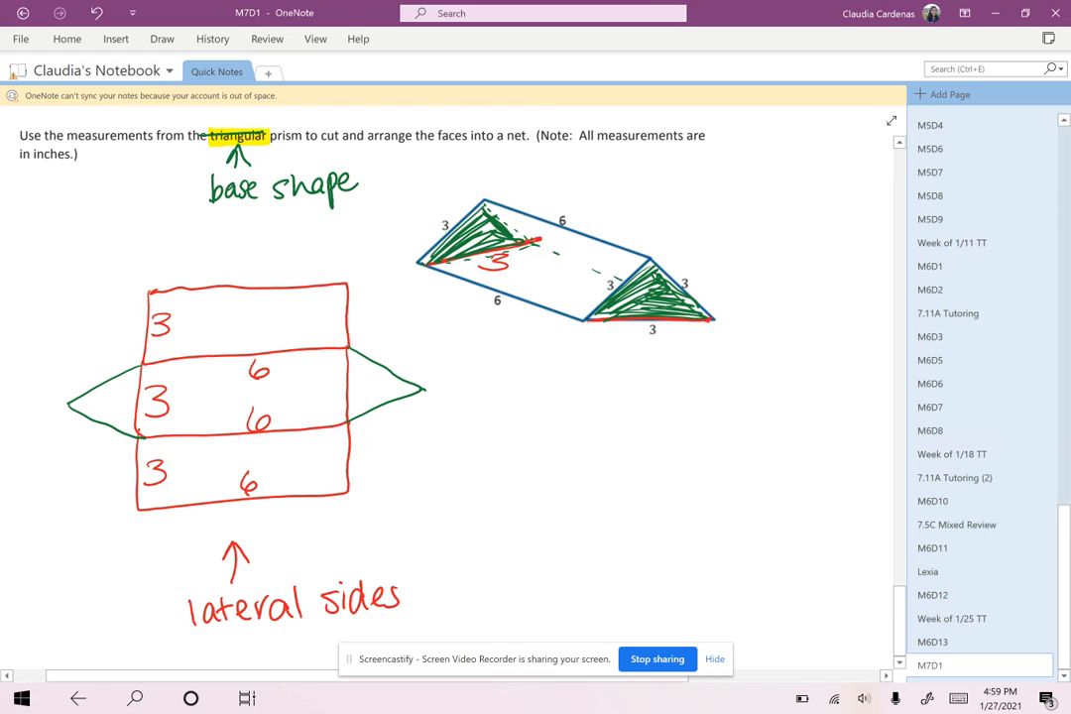
left_click(334, 387)
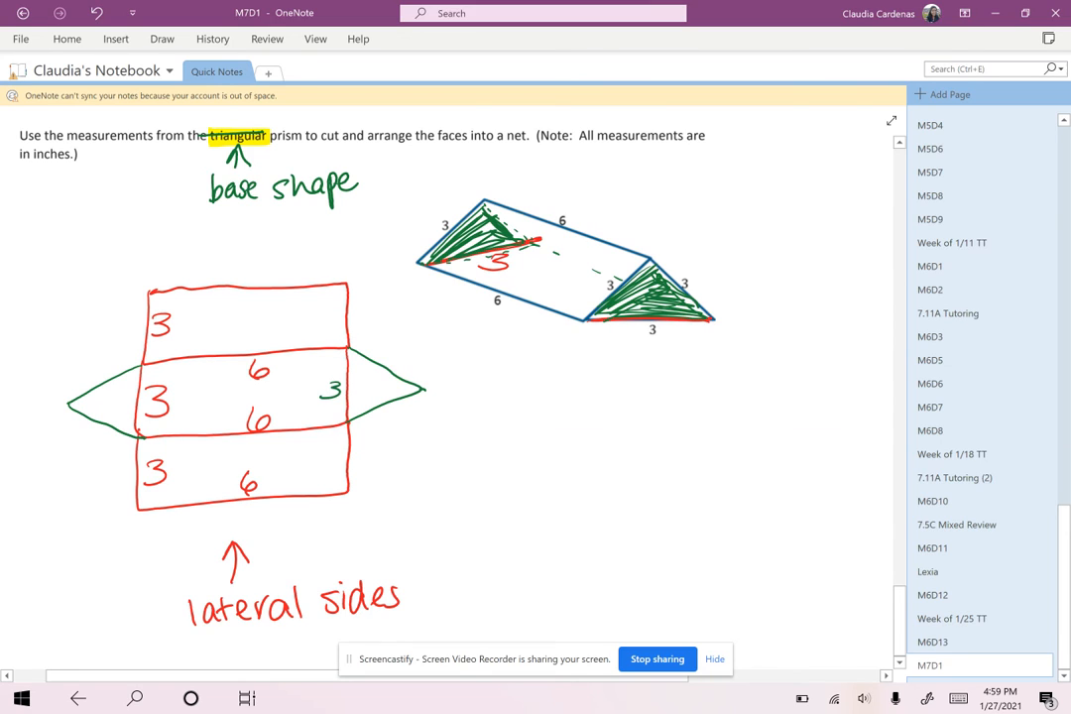